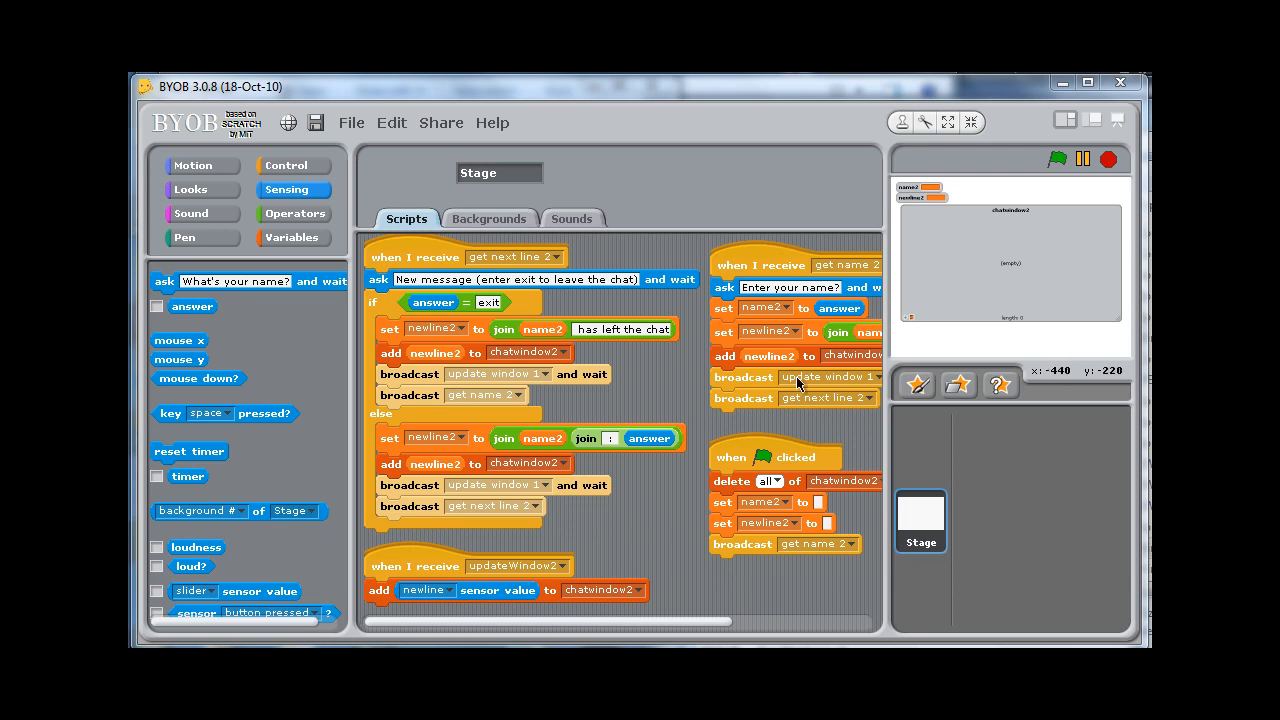
mouse_move(694, 356)
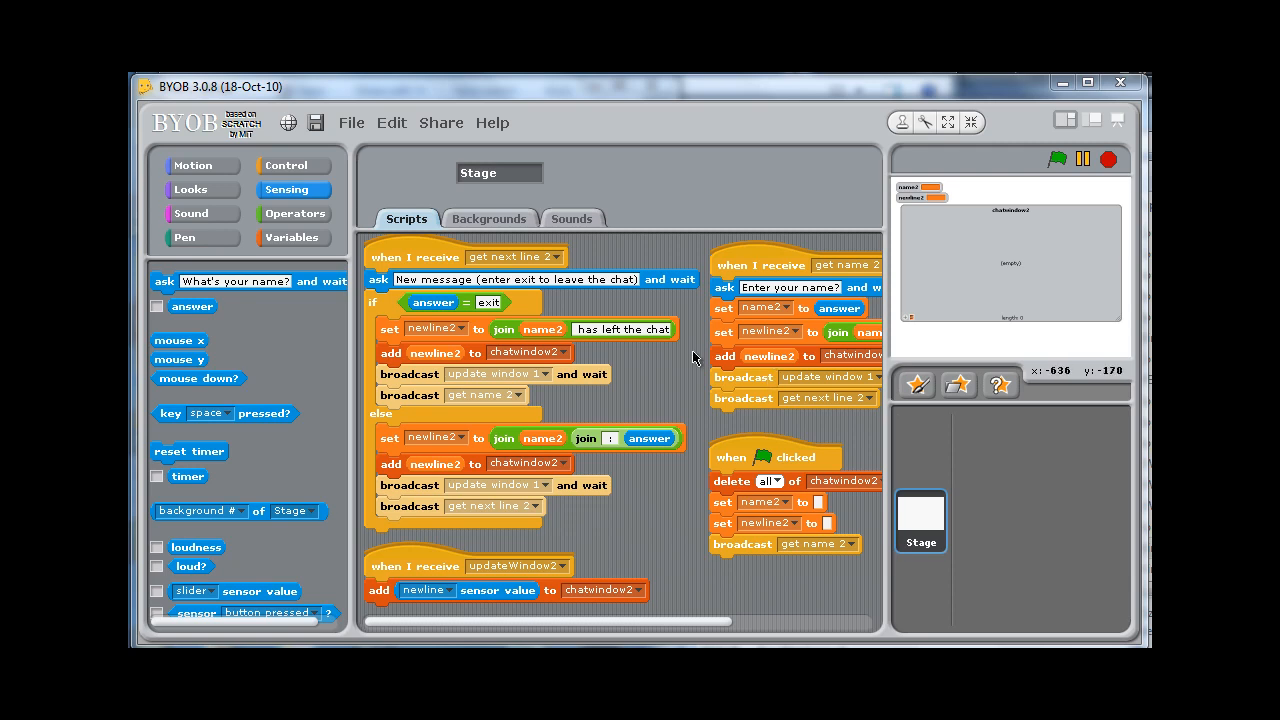
mouse_move(500, 343)
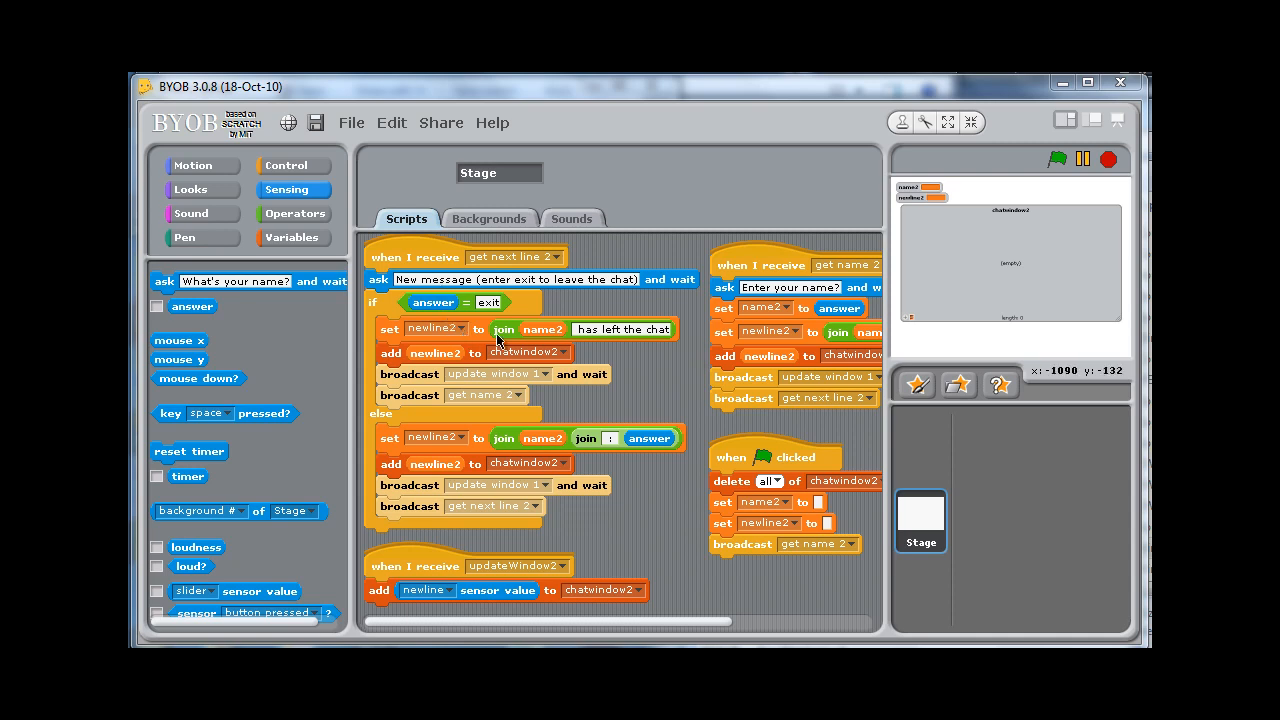
mouse_move(428, 343)
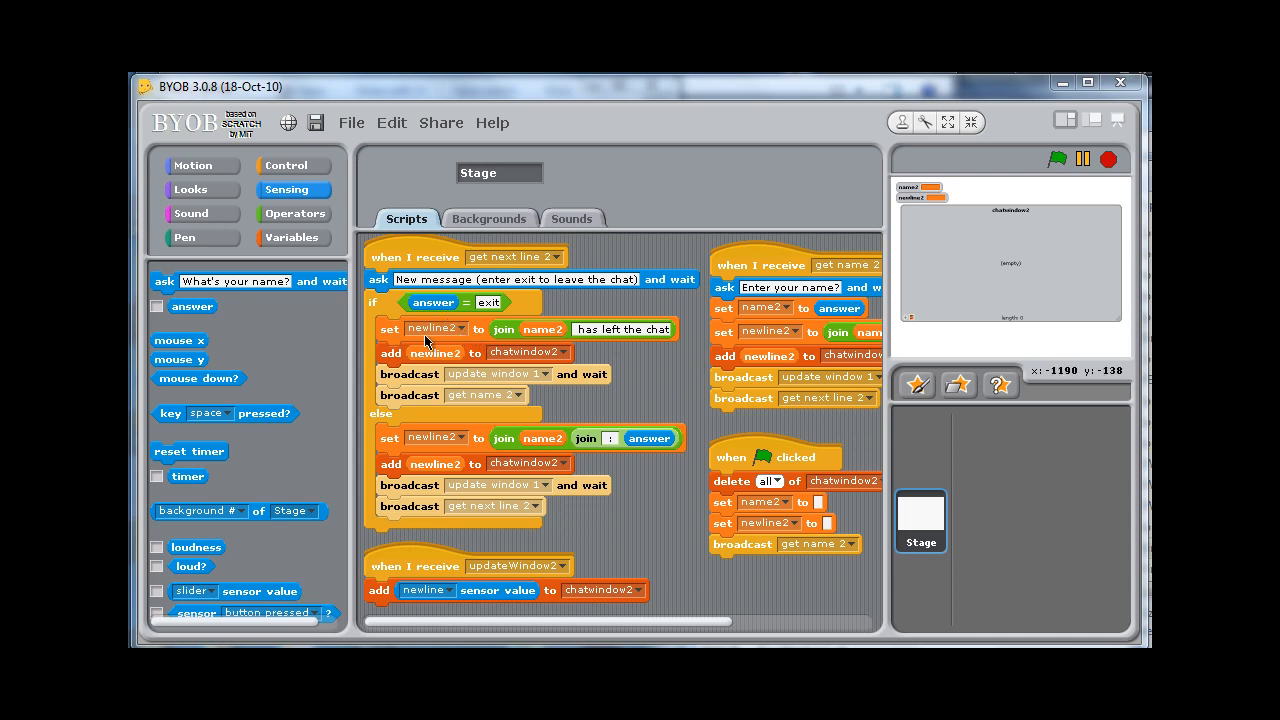
mouse_move(565, 340)
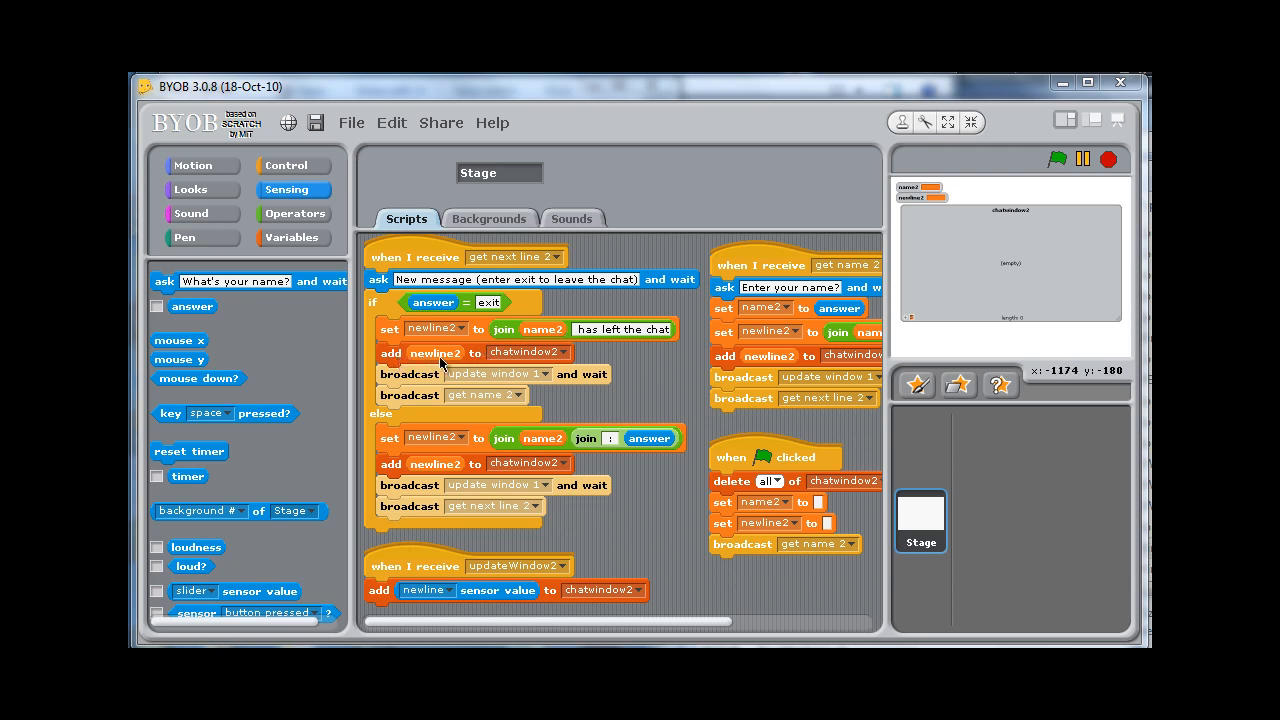
mouse_move(435, 381)
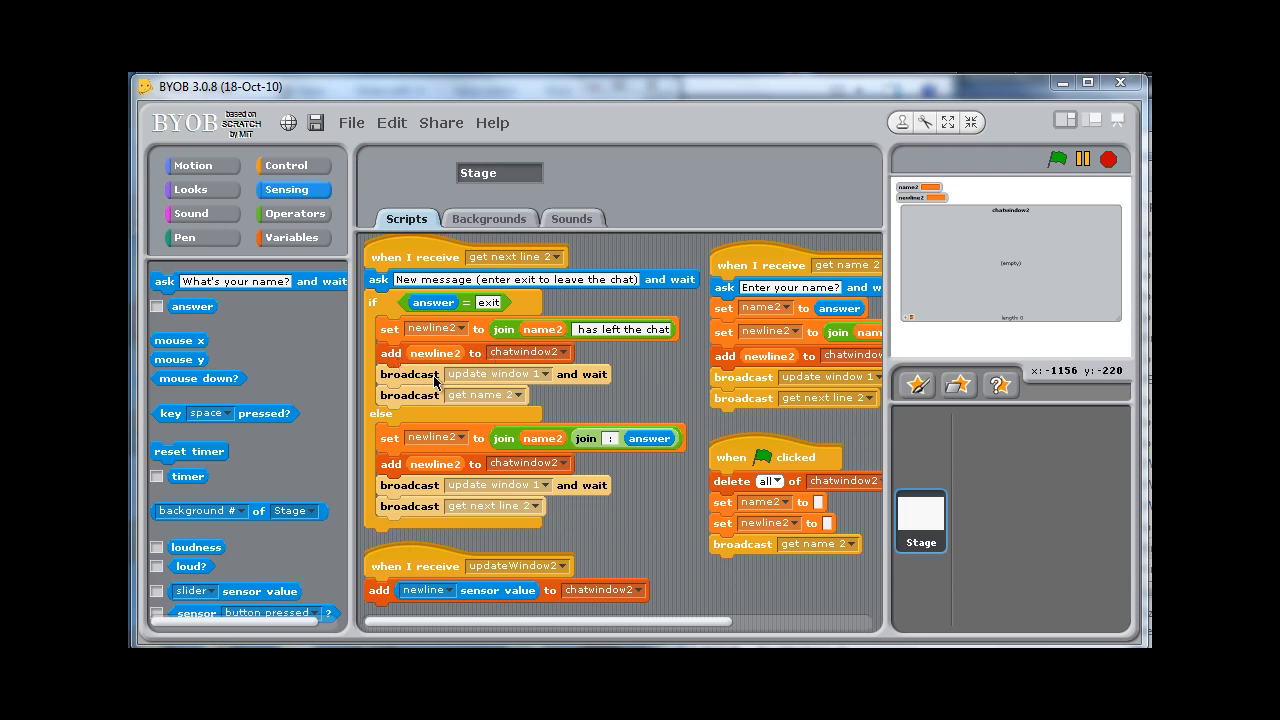
mouse_move(578, 375)
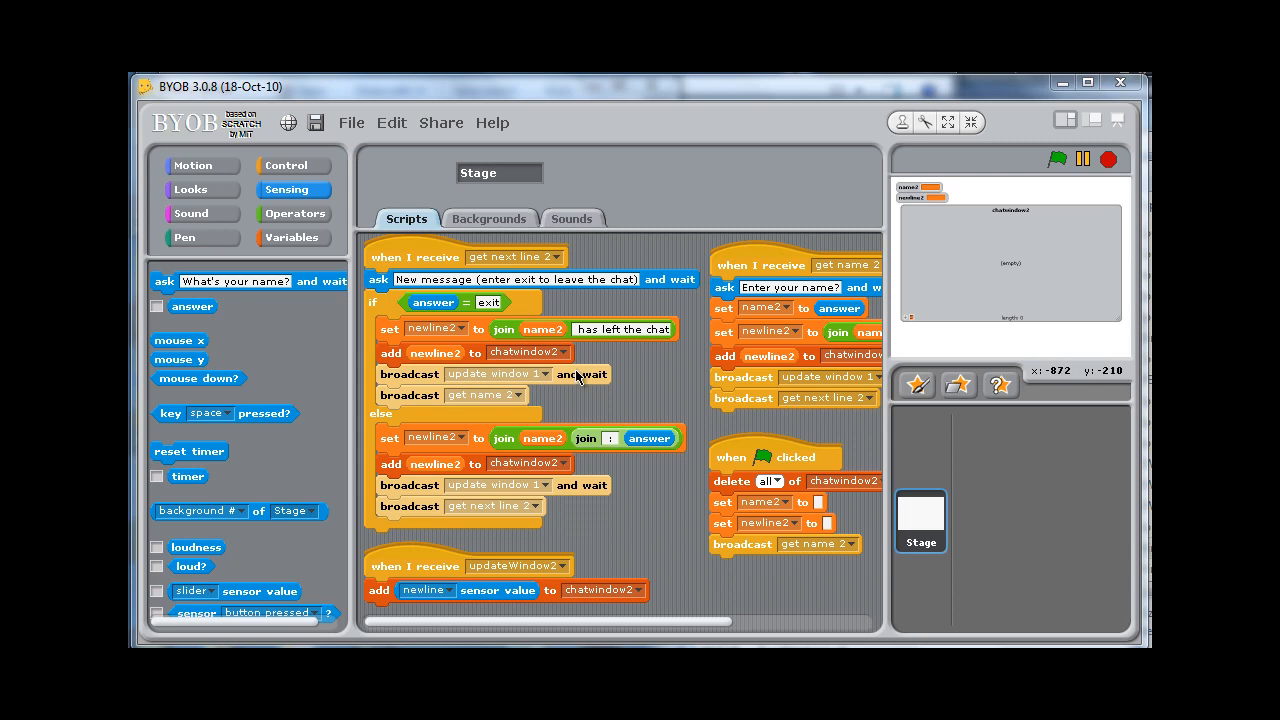
mouse_move(573, 378)
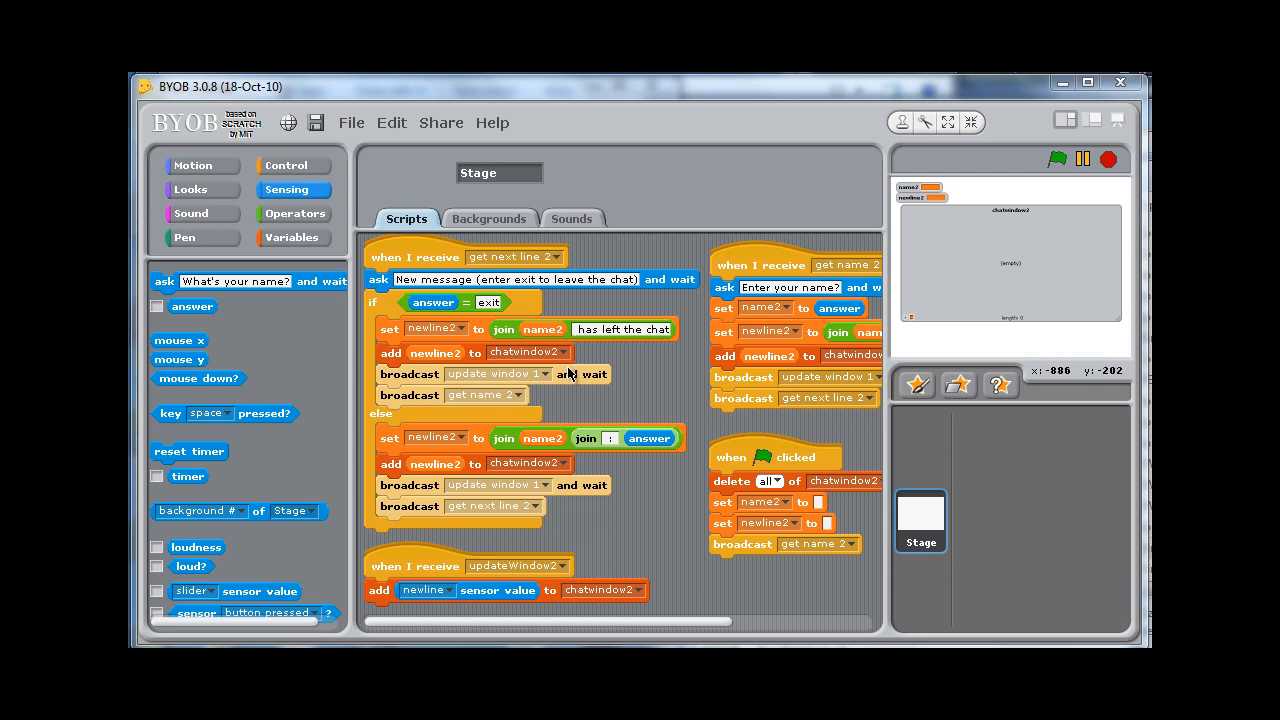
mouse_move(478, 489)
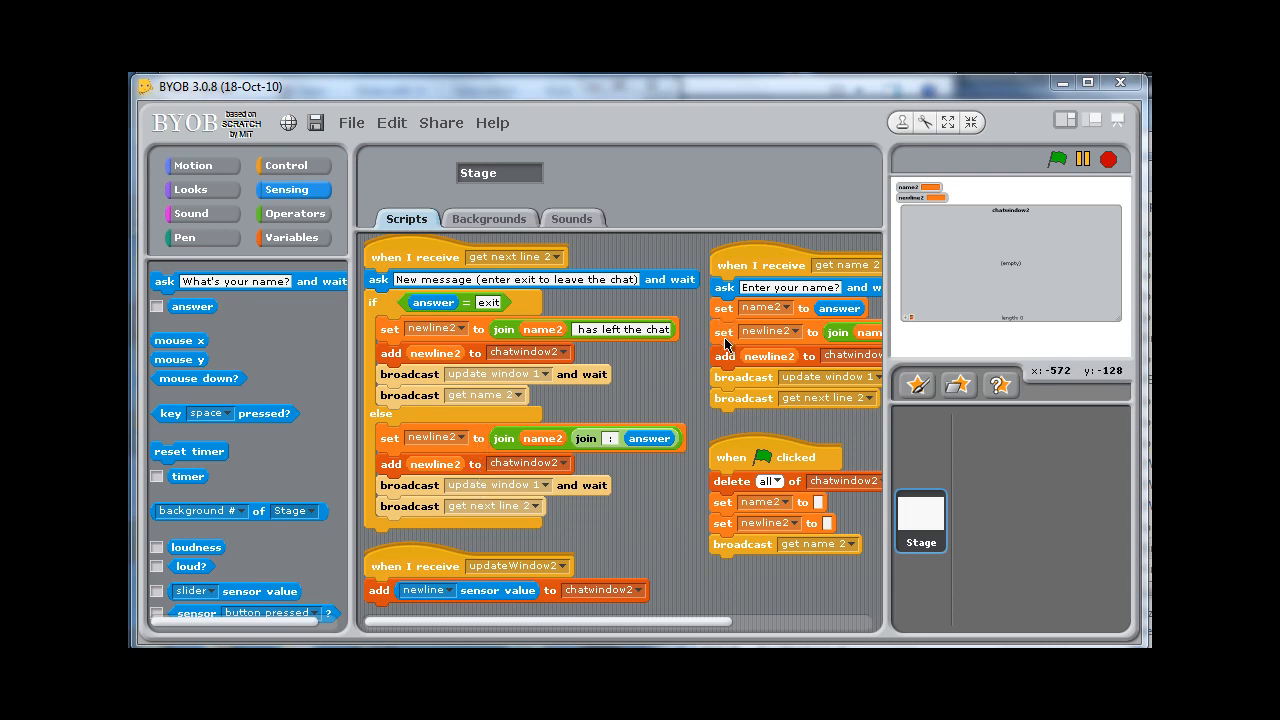
mouse_move(725, 310)
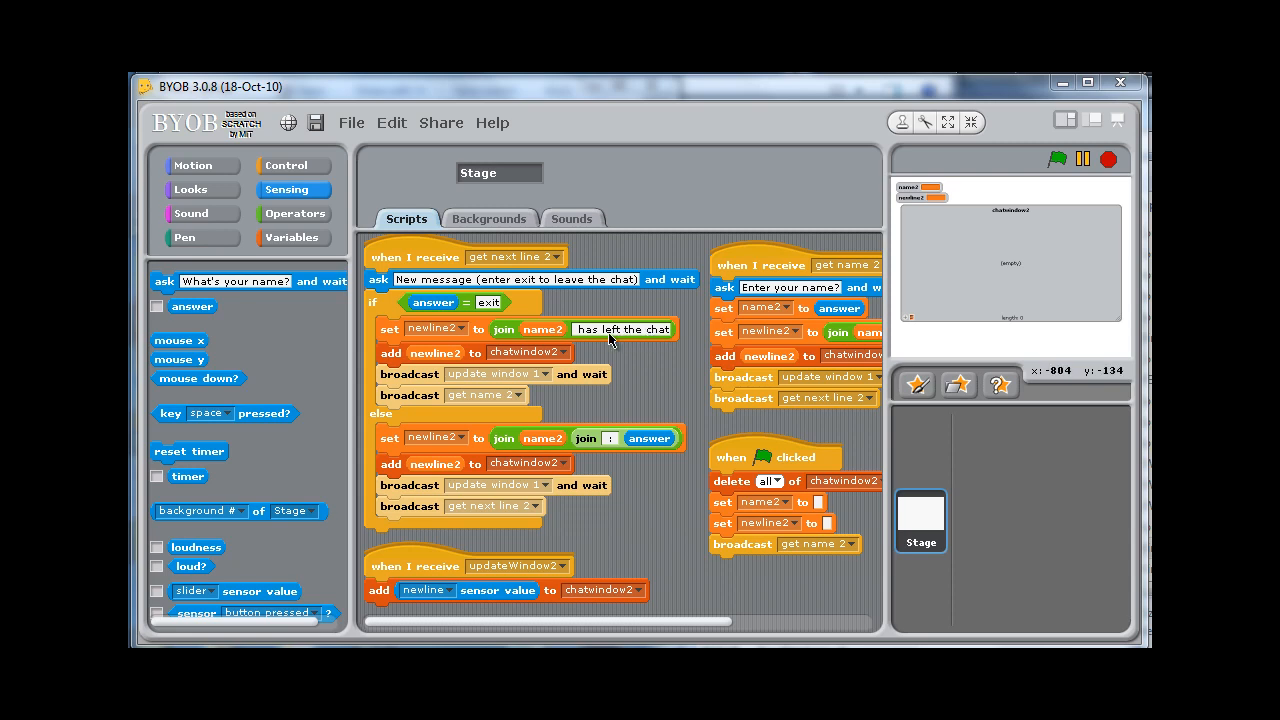
mouse_move(638, 343)
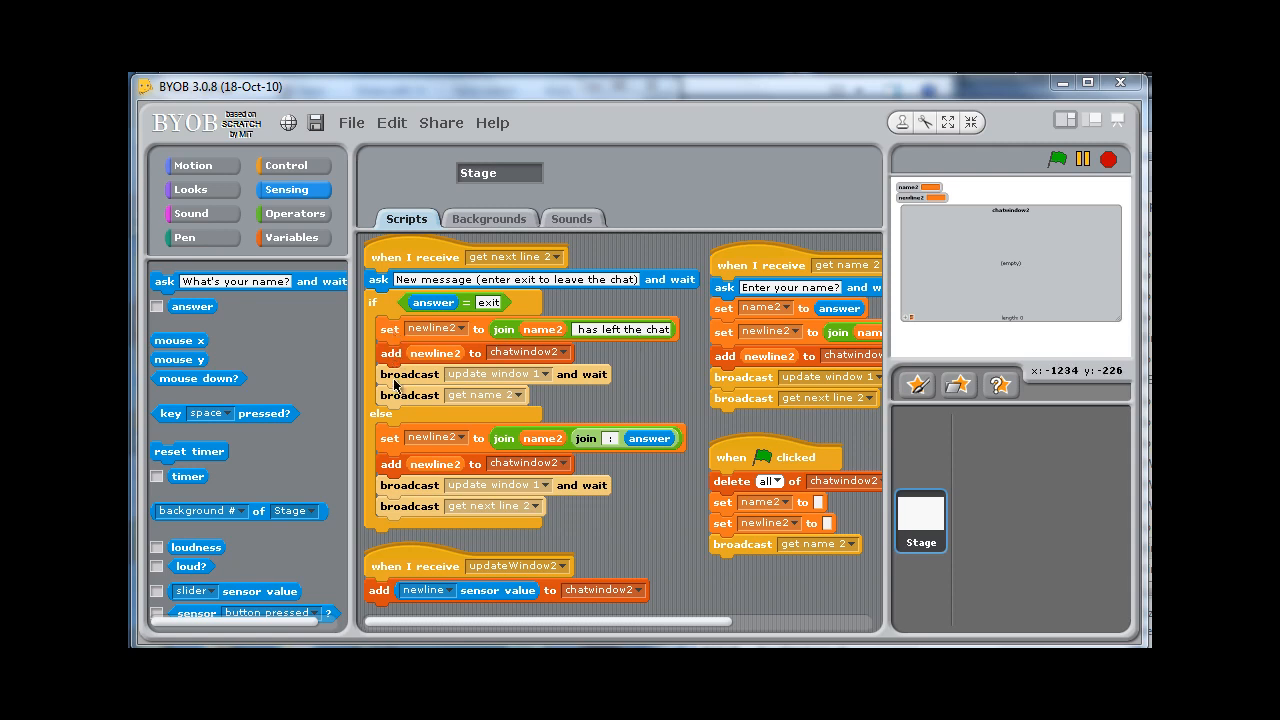
mouse_move(662, 336)
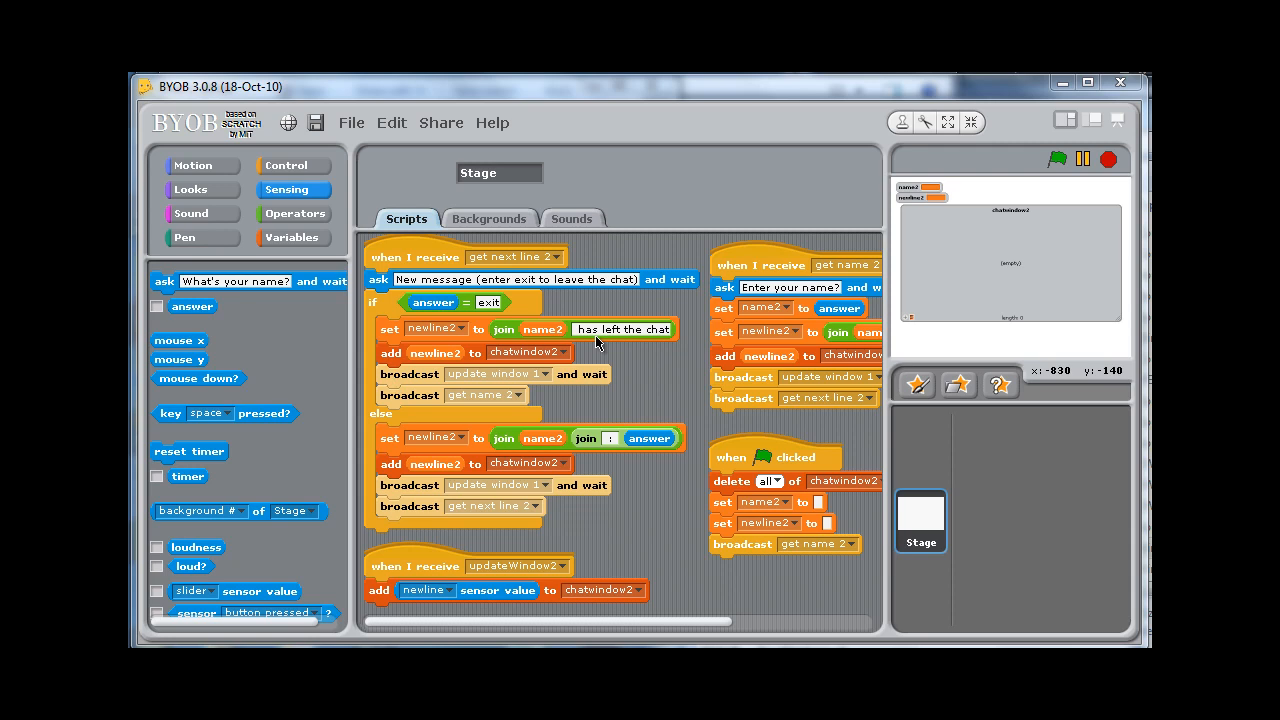
Step: Start a new all-sprites command block named 'update window with' from the Variables palette
click(291, 237)
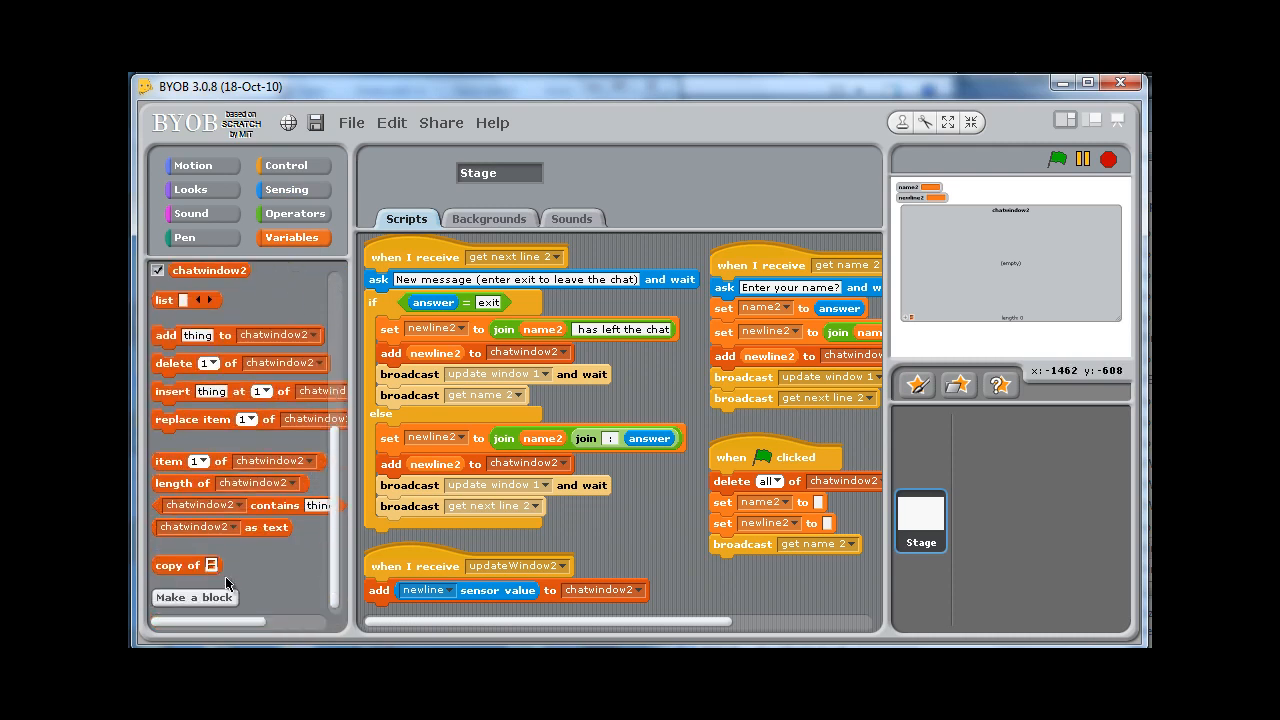
click(194, 597)
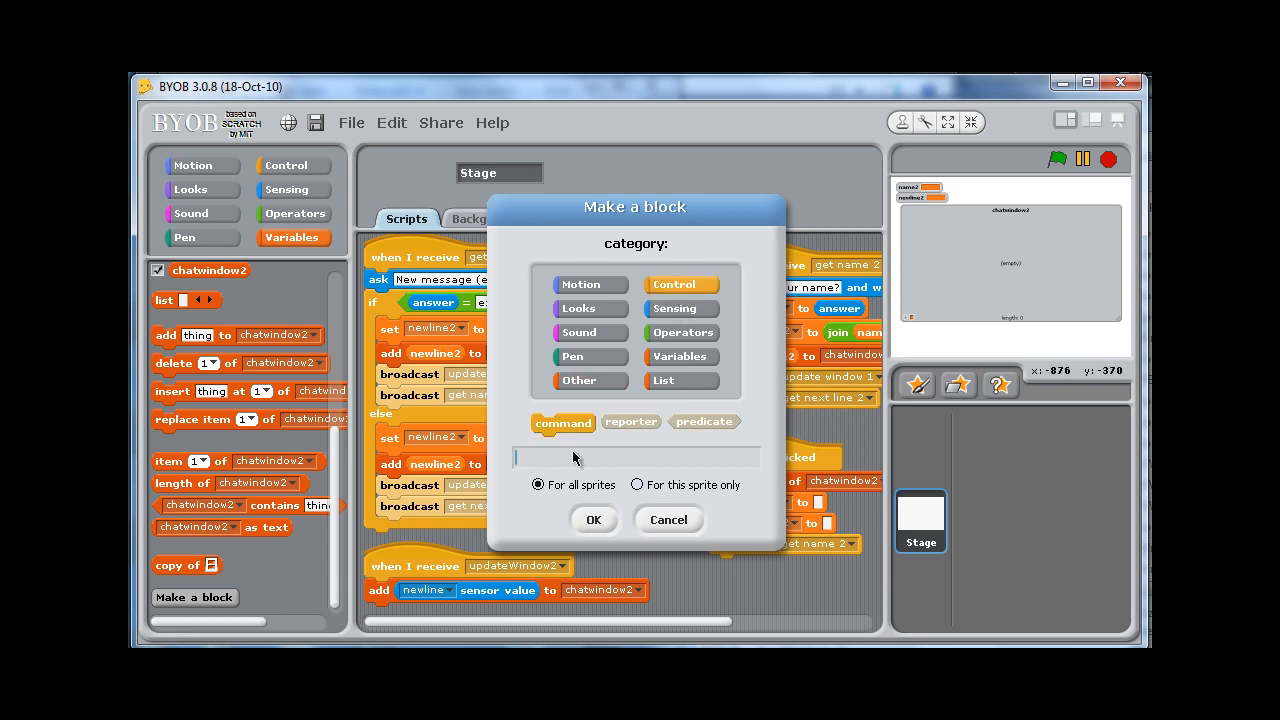
text(update me)
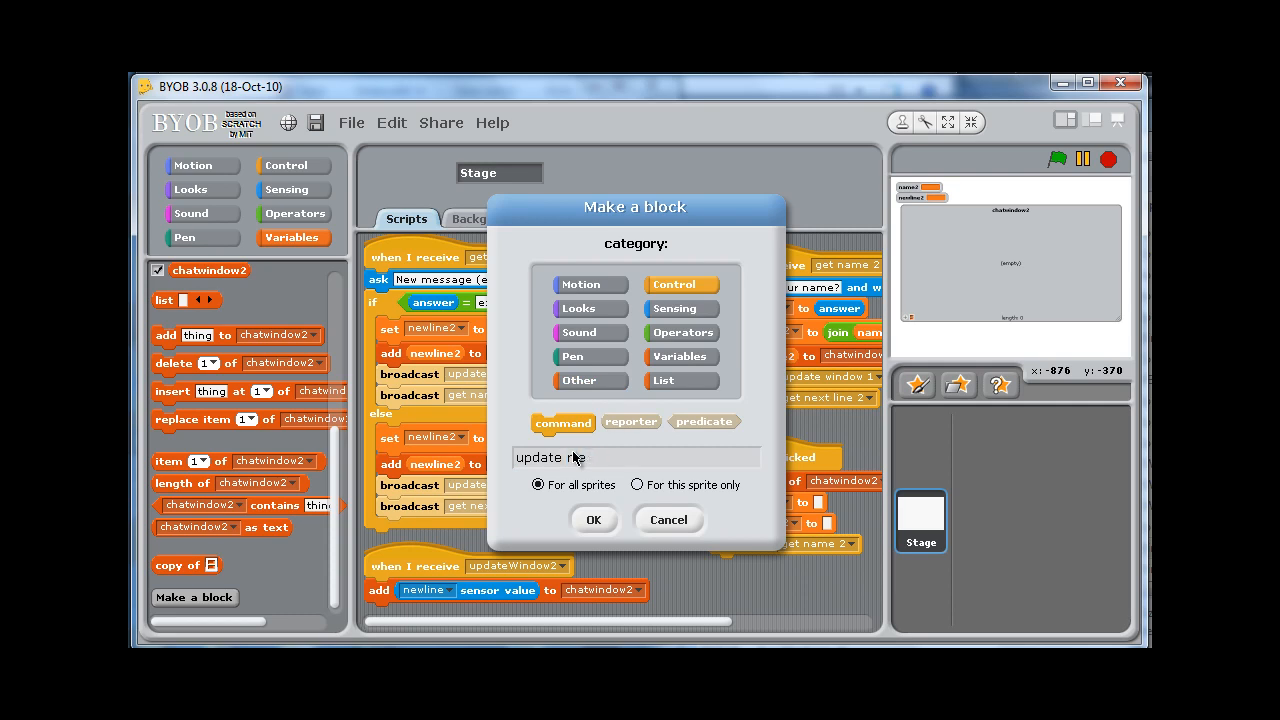
text(window with)
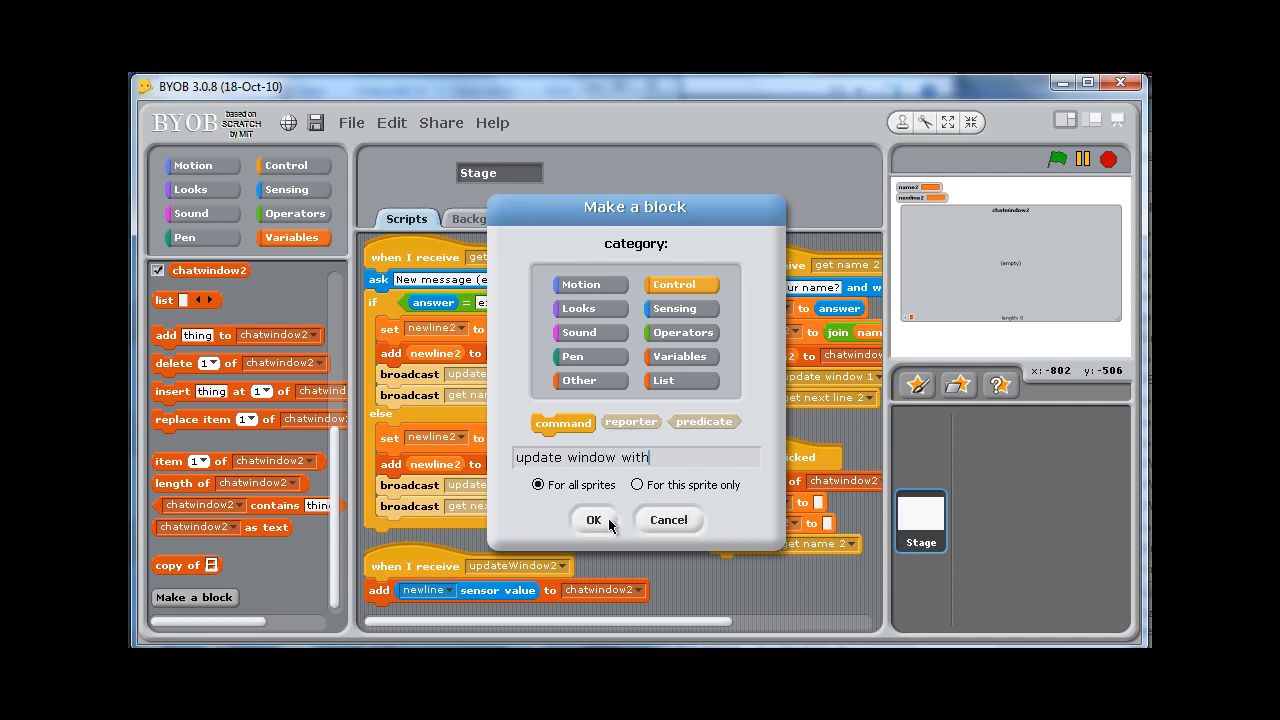
Step: Add a 'message' input and save the block joining name2 with message, adding, broadcasting update
click(593, 519)
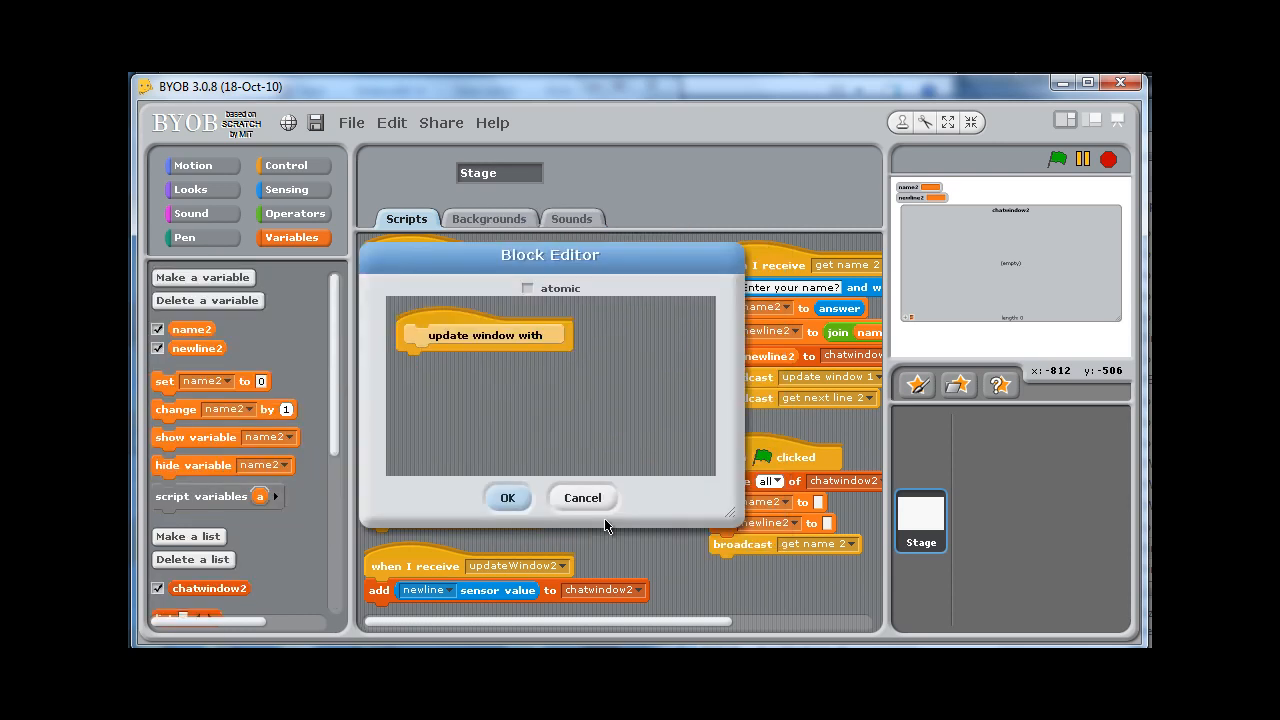
mouse_move(553, 335)
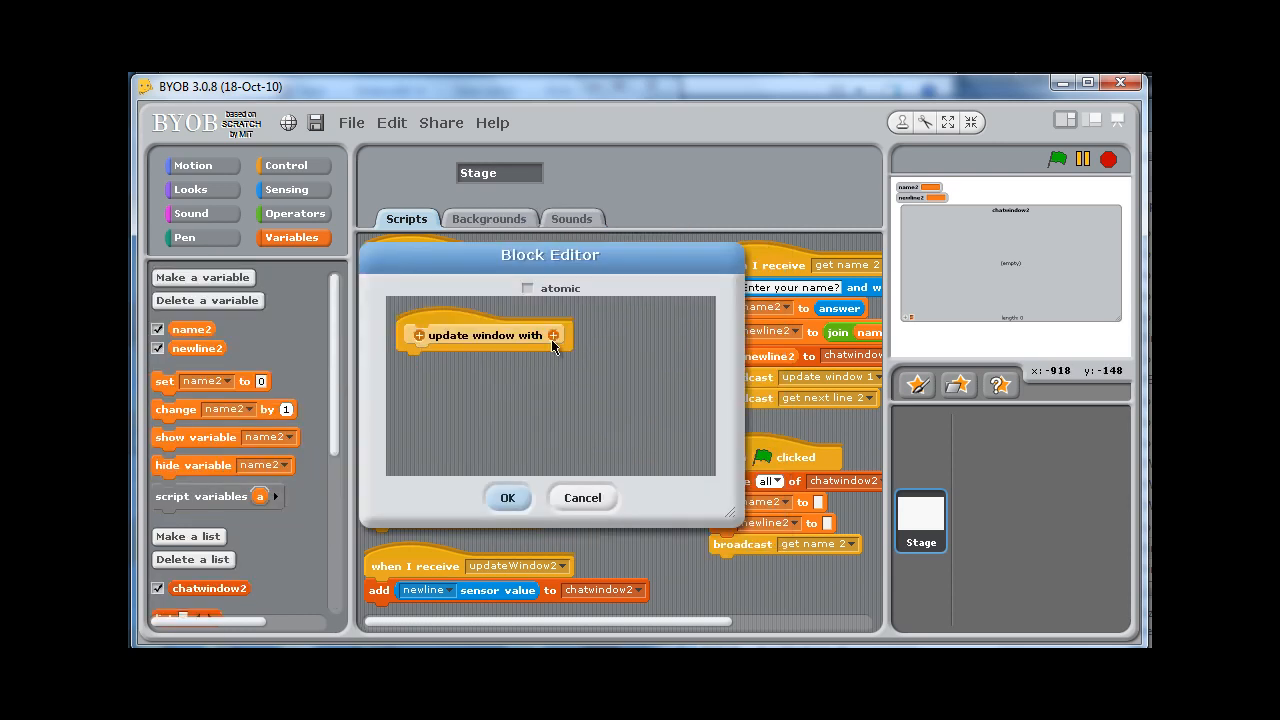
click(557, 335)
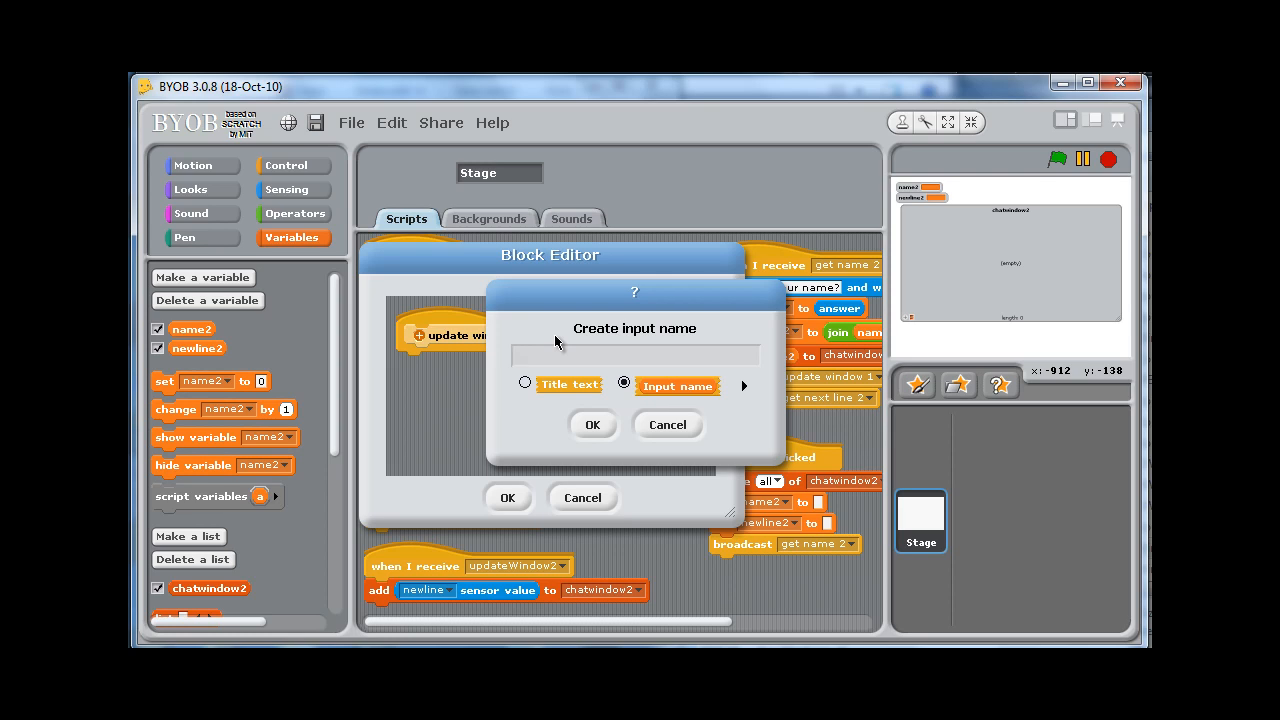
text(mess)
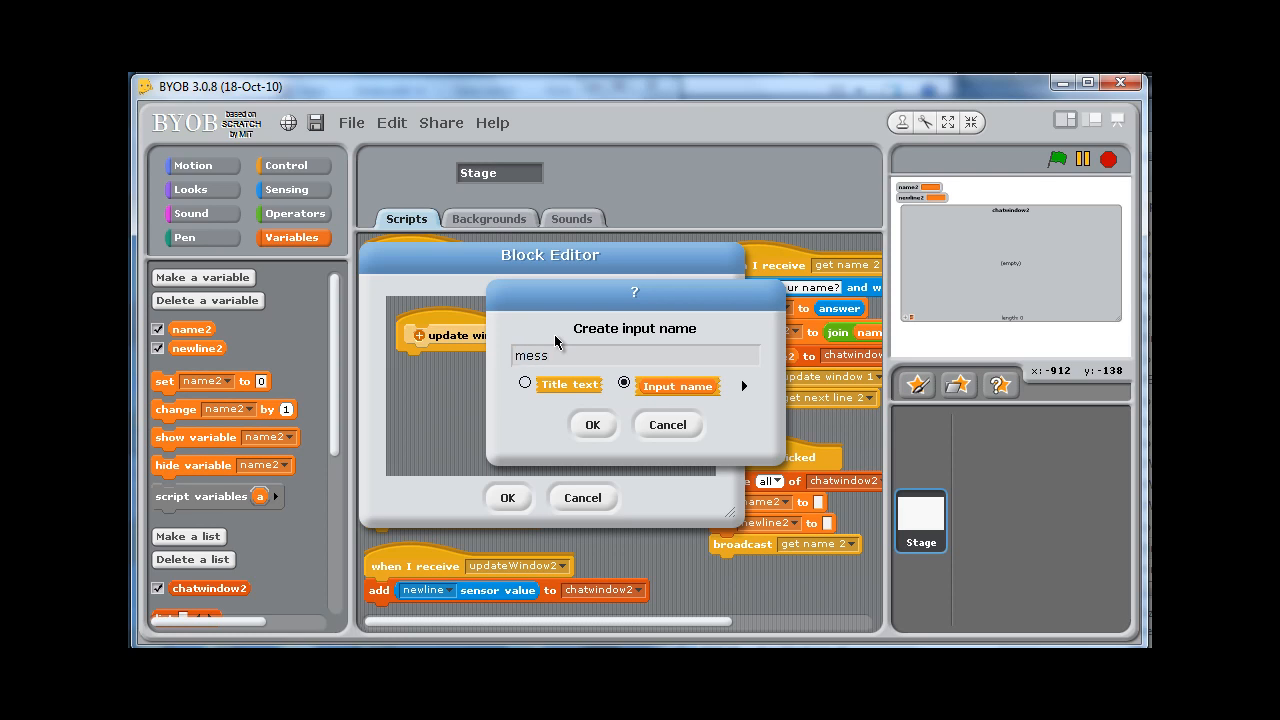
click(592, 424)
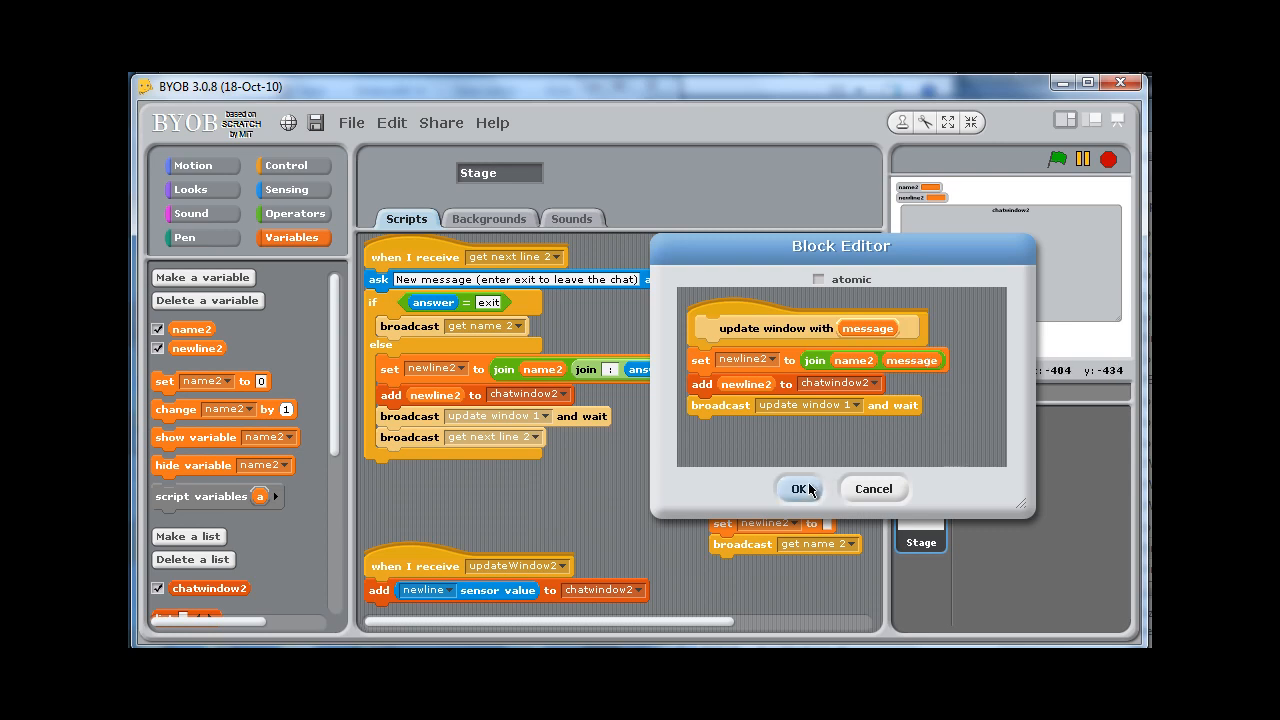
click(800, 489)
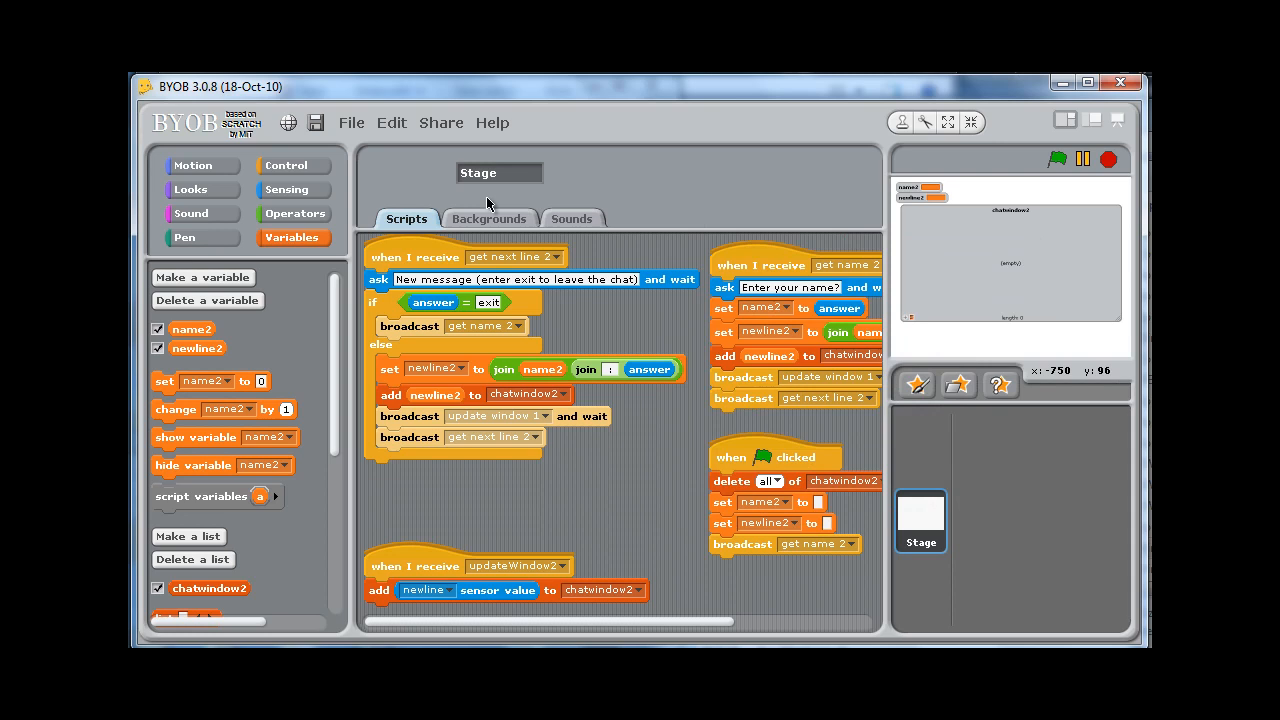
Step: Use 'update window with' in both branches: 'has left the chat' on exit, else ': ' joined with answer
click(293, 165)
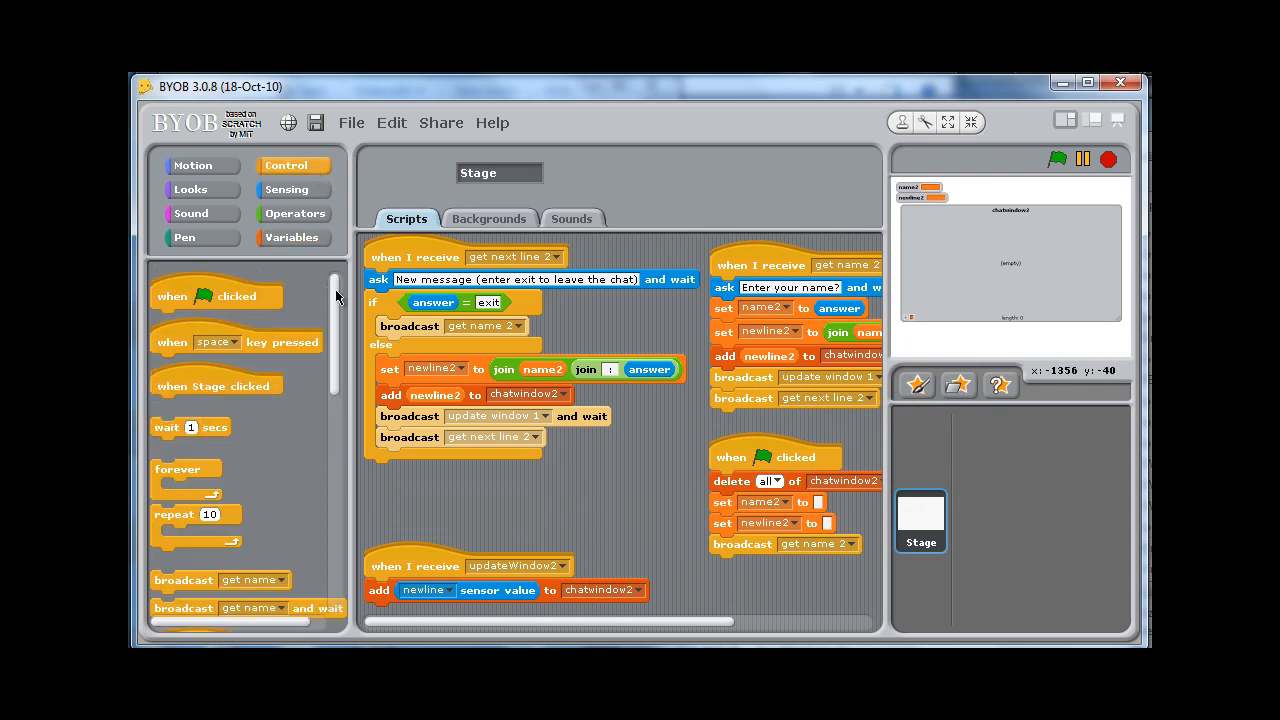
scroll(down, 3)
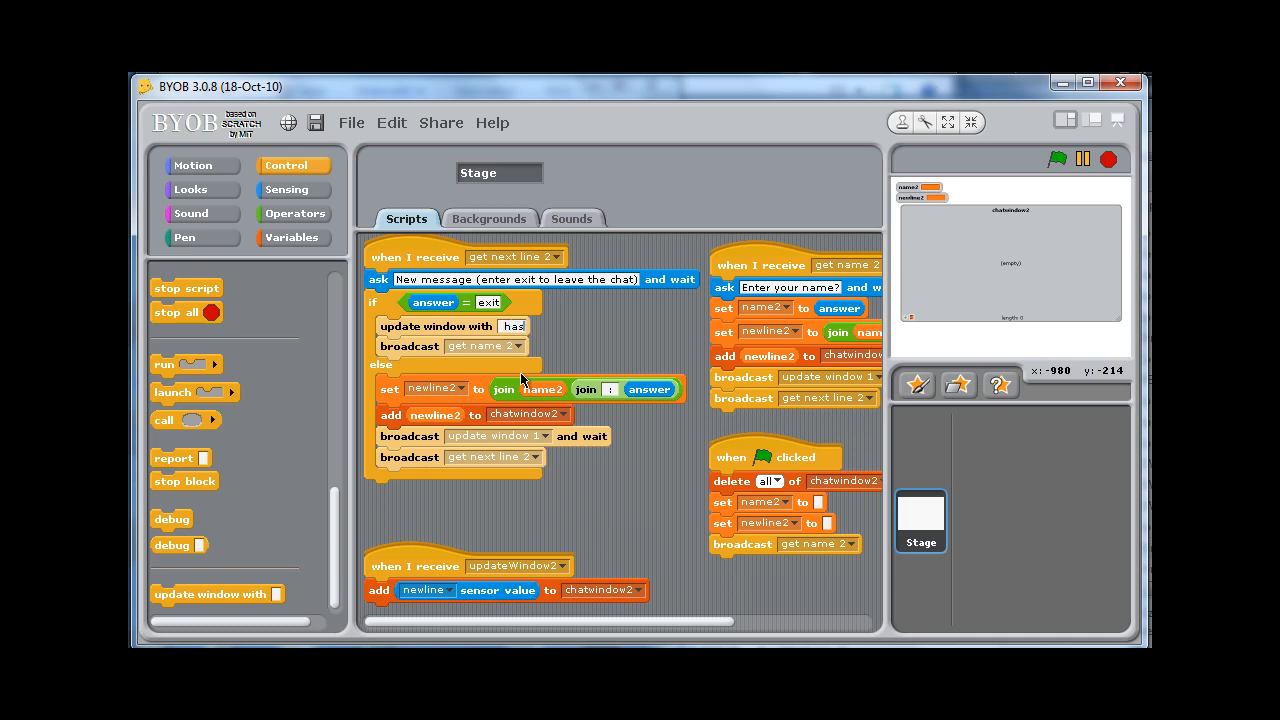
text(has left the chat)
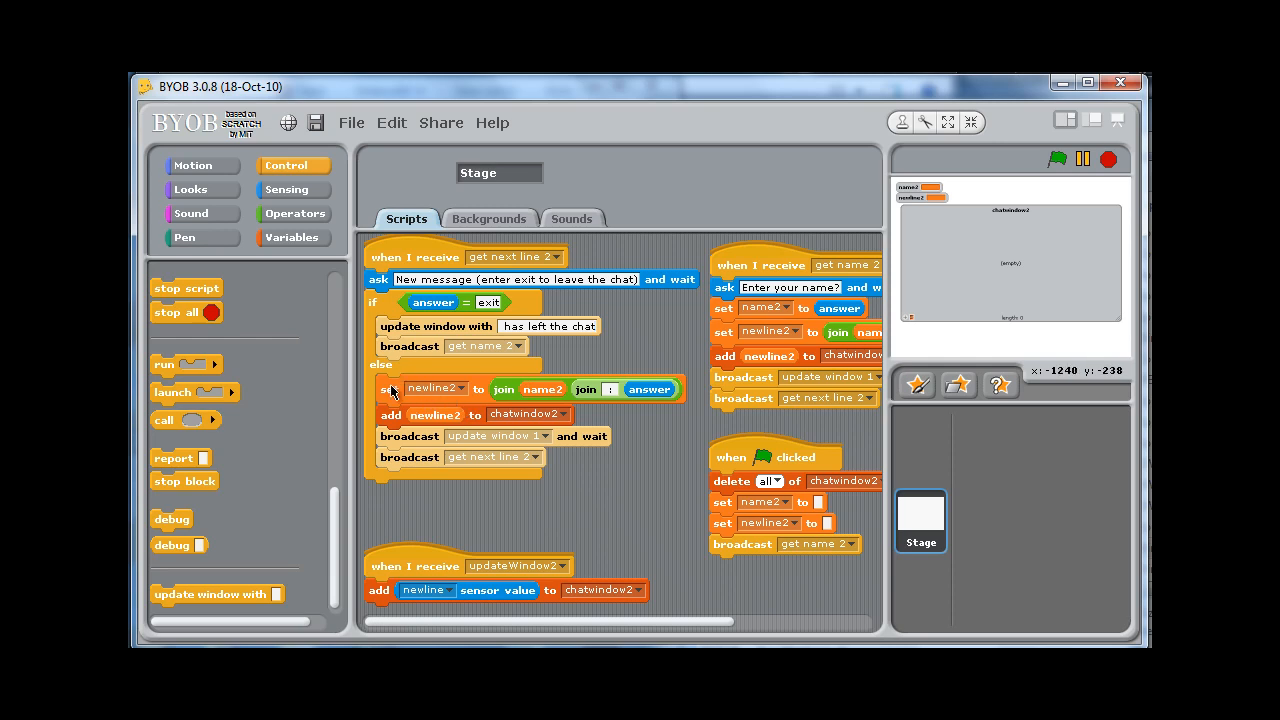
drag(393, 389, 407, 425)
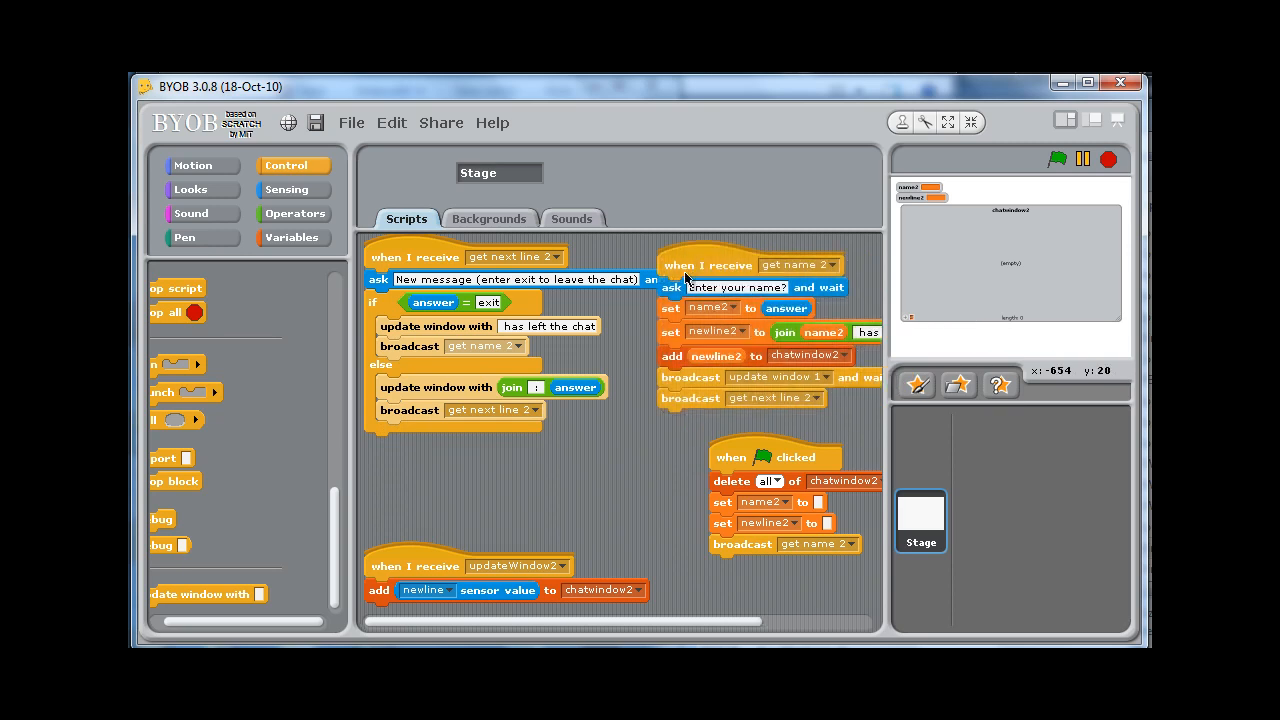
mouse_move(675, 338)
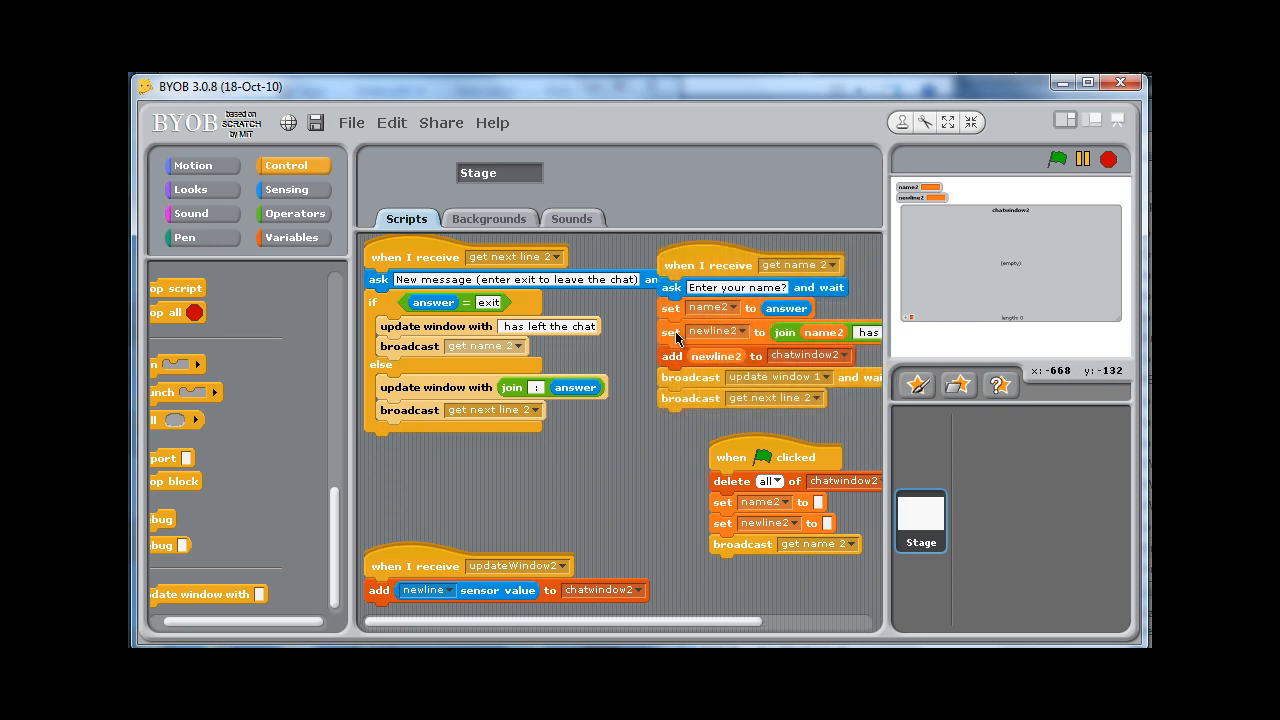
mouse_move(677, 356)
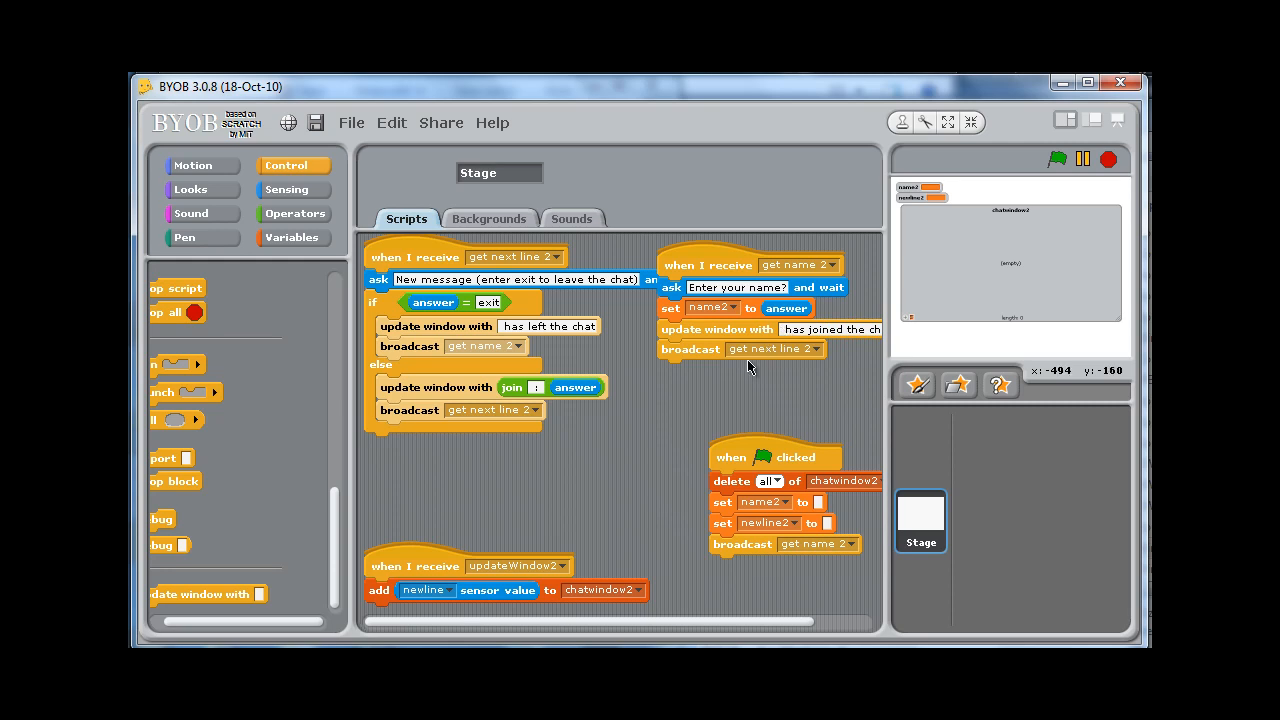
mouse_move(220, 595)
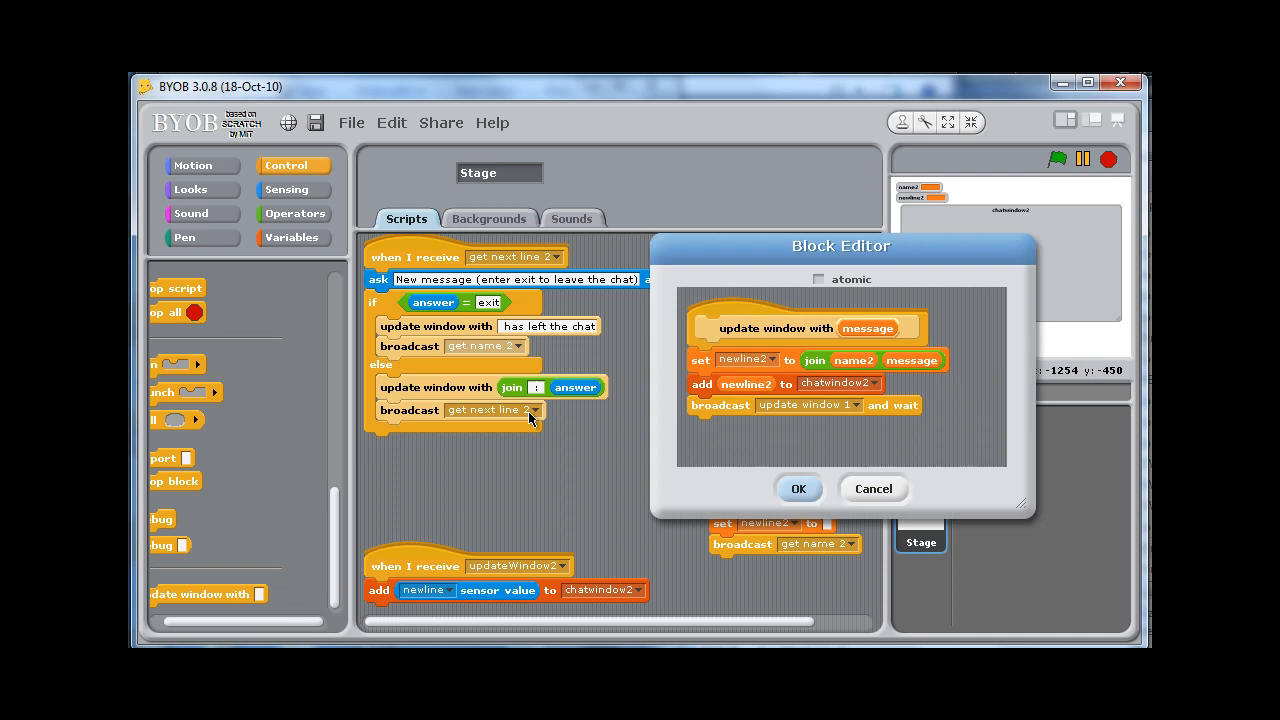
drag(840, 245, 904, 247)
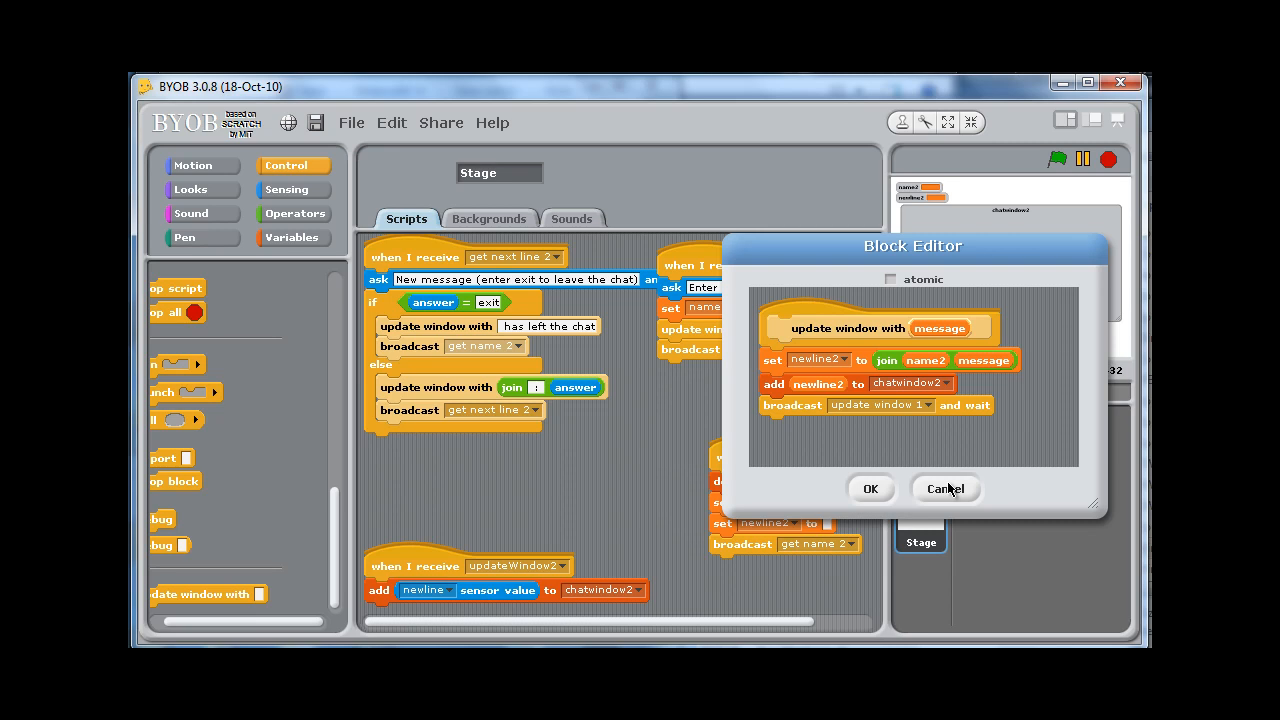
mouse_move(879, 489)
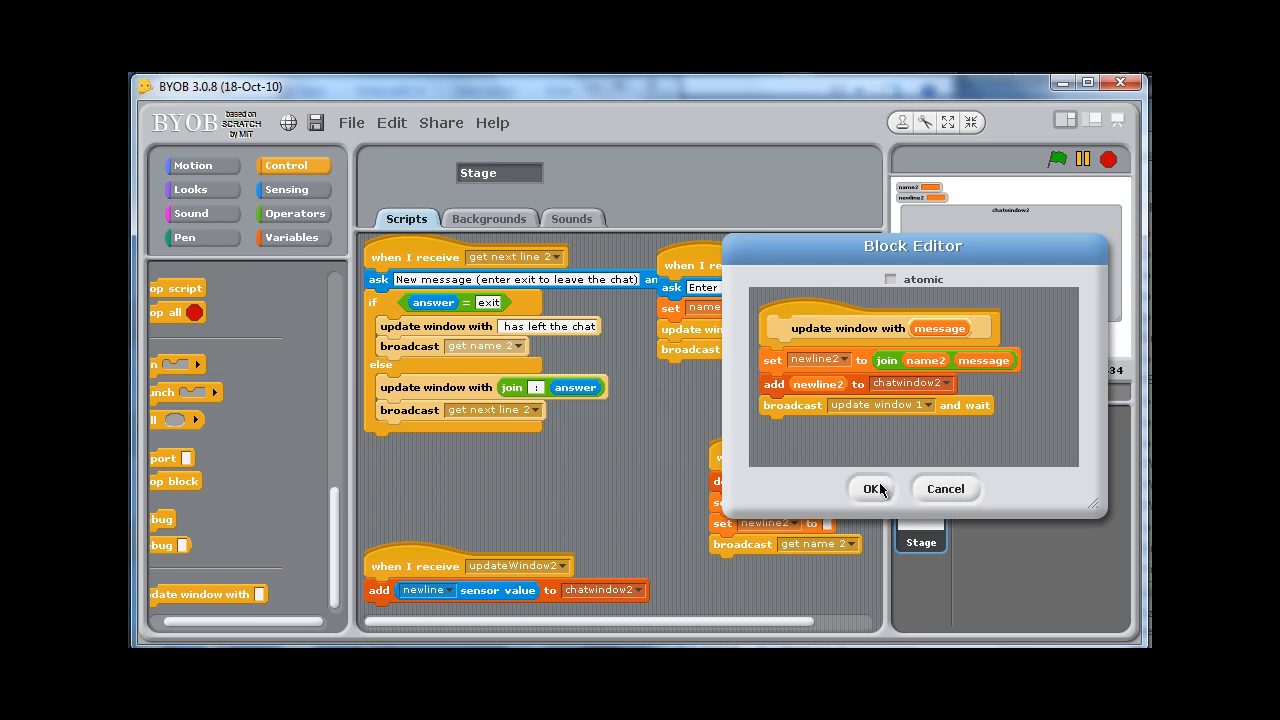